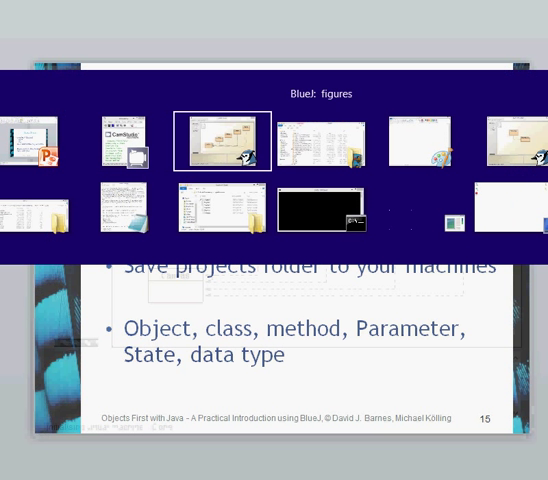
# Open the figures project from the chapter01 projects folder
pyautogui.click(222, 136)
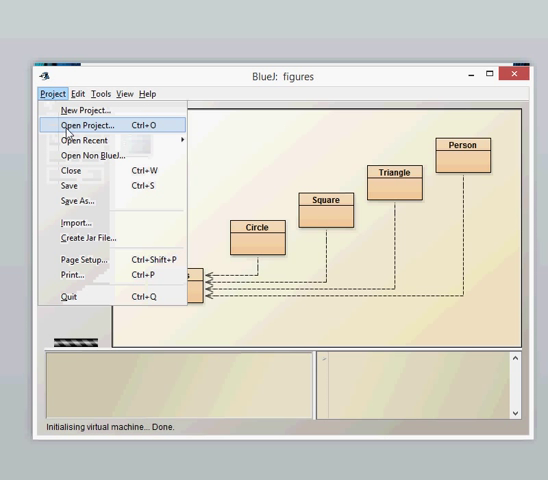
pyautogui.click(82, 124)
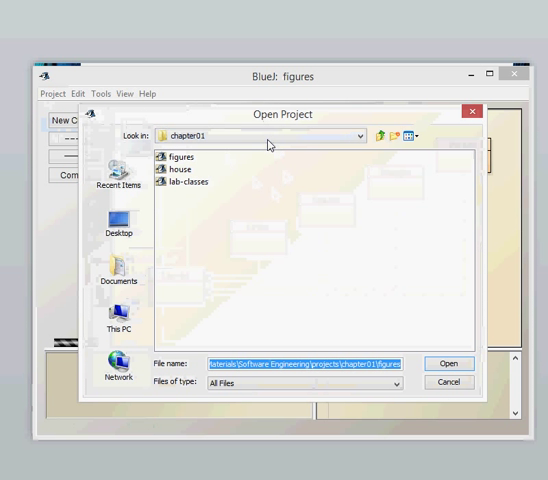
pyautogui.click(356, 136)
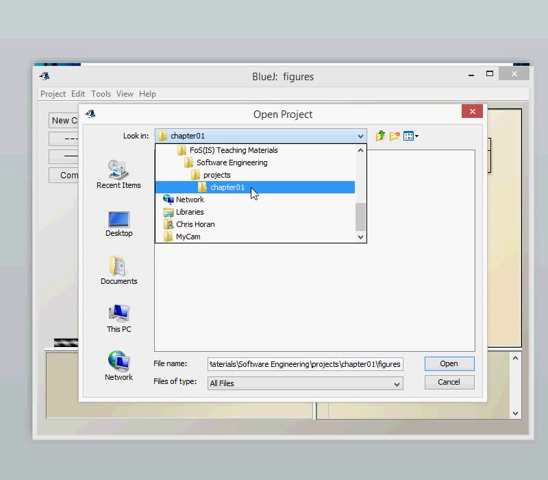
pyautogui.doubleClick(228, 188)
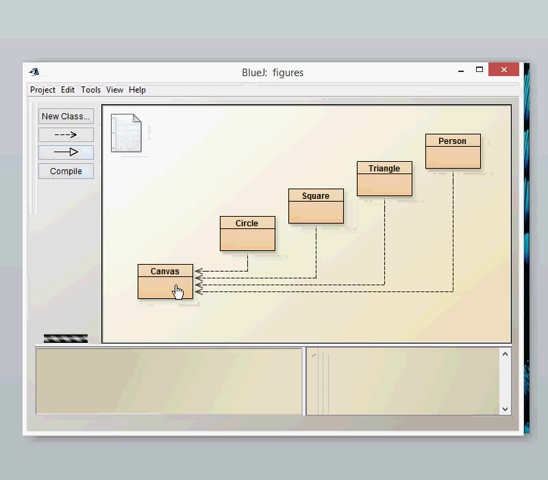
pyautogui.moveTo(384, 180)
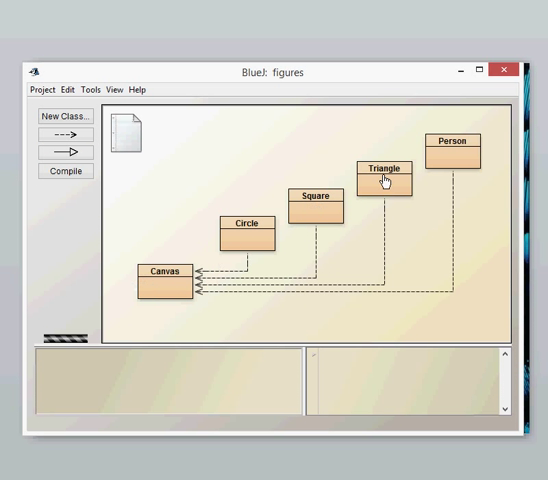
pyautogui.moveTo(456, 156)
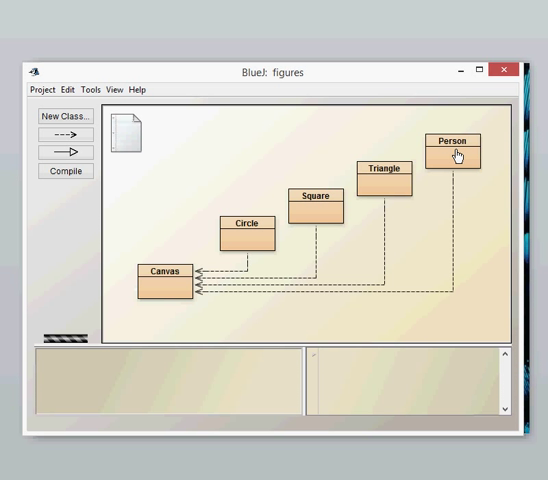
pyautogui.moveTo(344, 236)
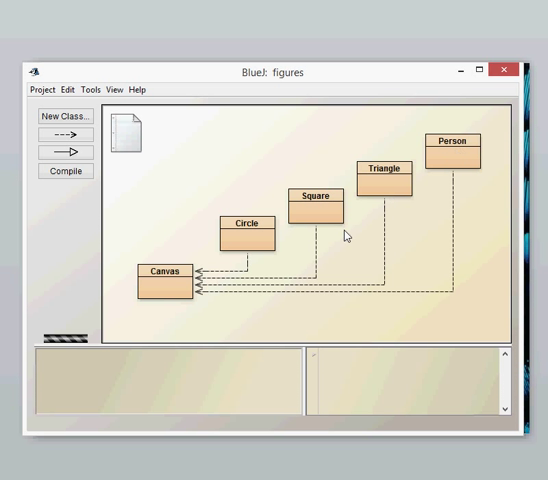
# Create the circle1 object from the Circle class on the object bench
pyautogui.rightClick(246, 224)
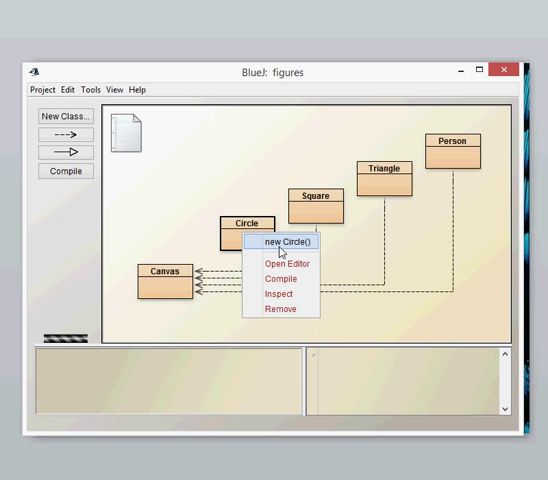
pyautogui.click(284, 242)
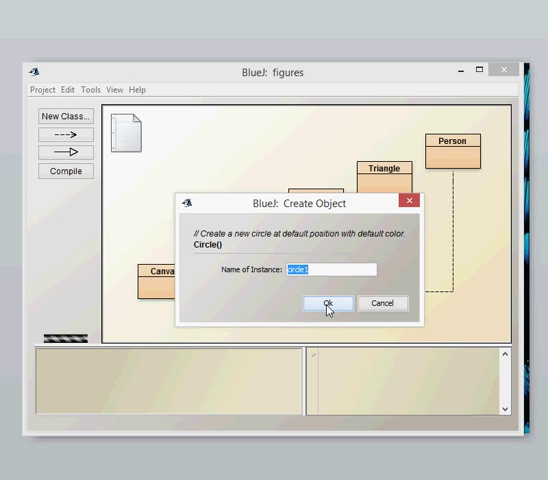
pyautogui.click(324, 302)
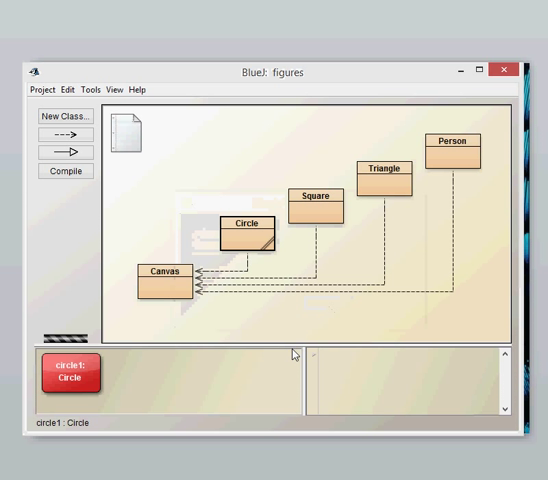
pyautogui.rightClick(314, 198)
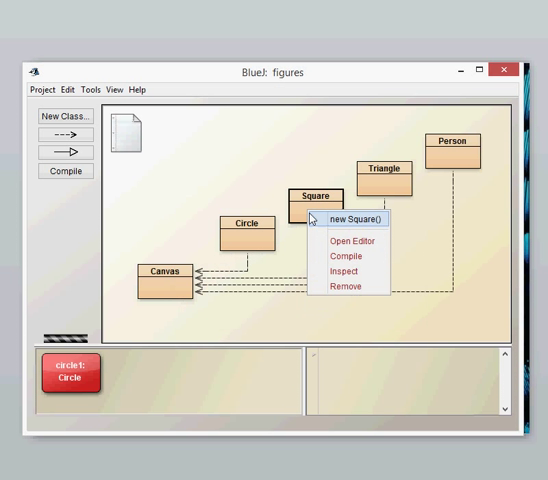
pyautogui.moveTo(342, 226)
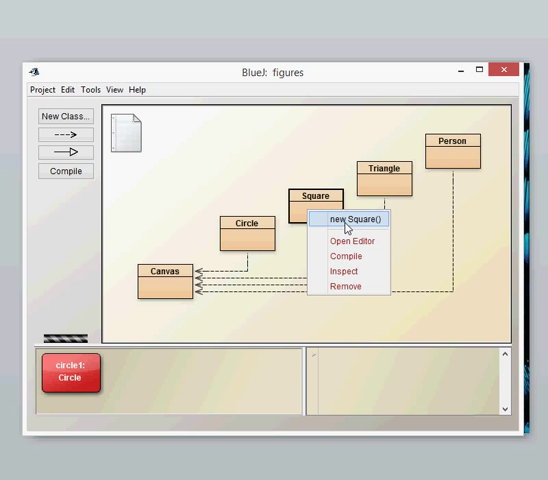
# Create square1, triangle1 and person1 objects on the object bench
pyautogui.click(352, 220)
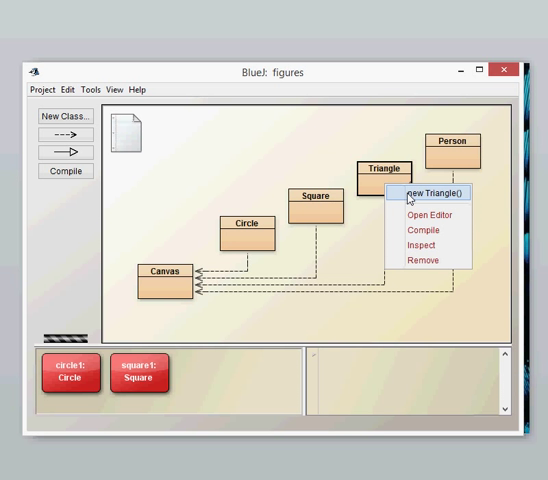
pyautogui.click(426, 192)
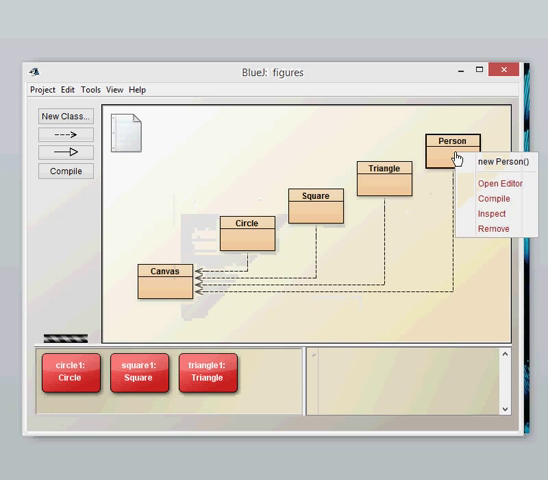
pyautogui.click(504, 162)
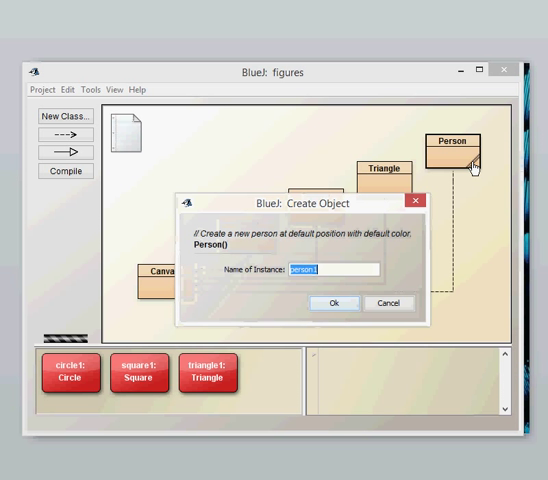
pyautogui.click(336, 304)
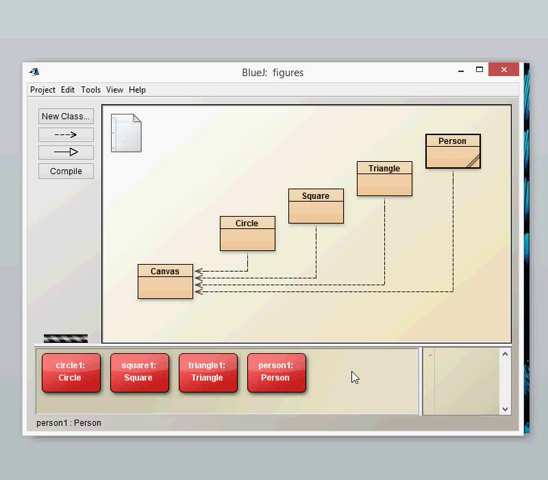
# Call makeVisible() on the bench objects so the shapes appear on the canvas
pyautogui.rightClick(64, 376)
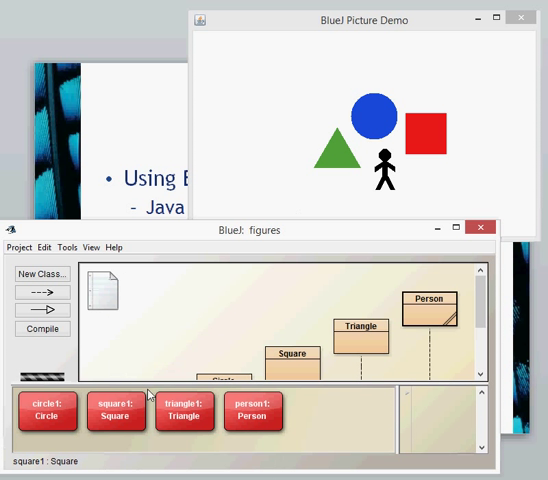
pyautogui.rightClick(116, 410)
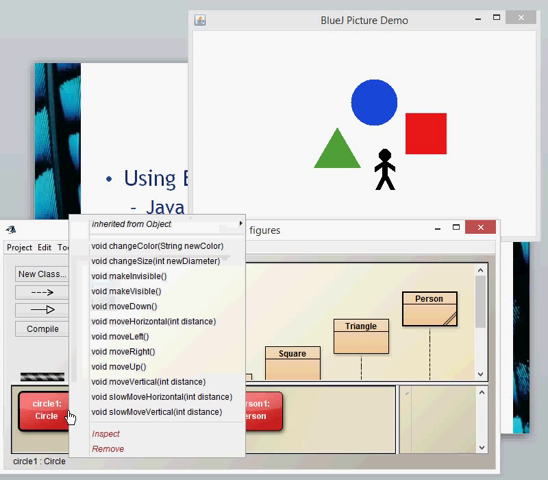
pyautogui.moveTo(130, 368)
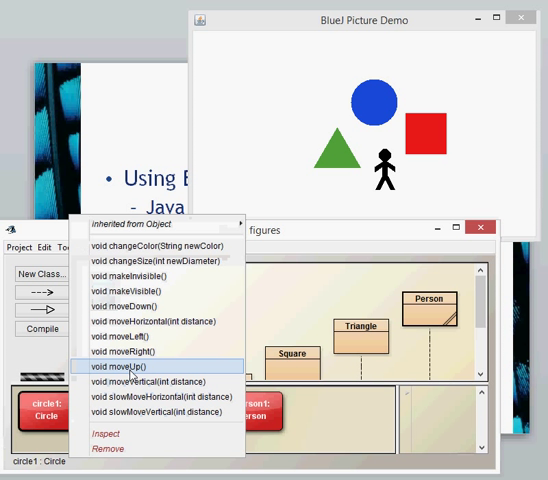
pyautogui.click(130, 364)
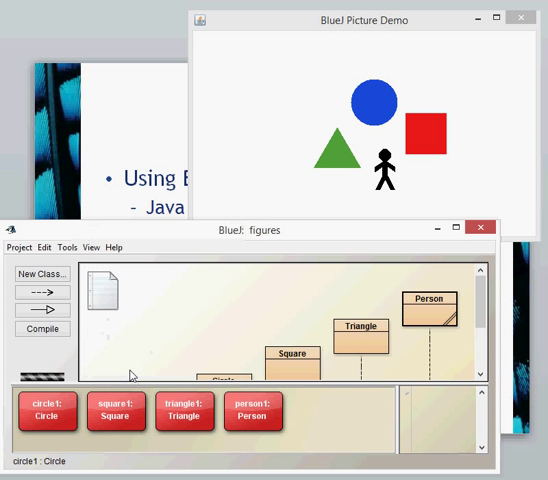
# Run changeSize on circle1 with new diameter 500
pyautogui.rightClick(48, 416)
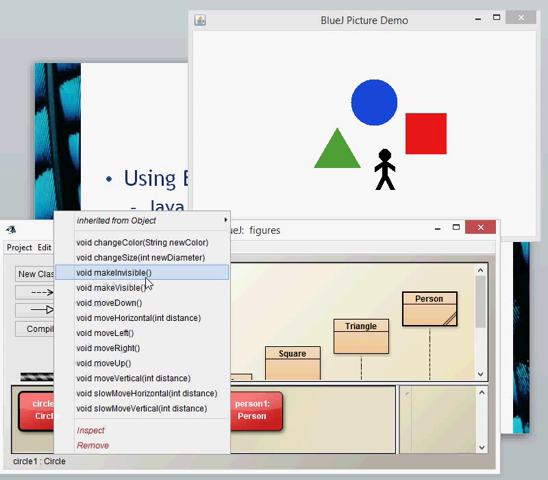
pyautogui.moveTo(148, 304)
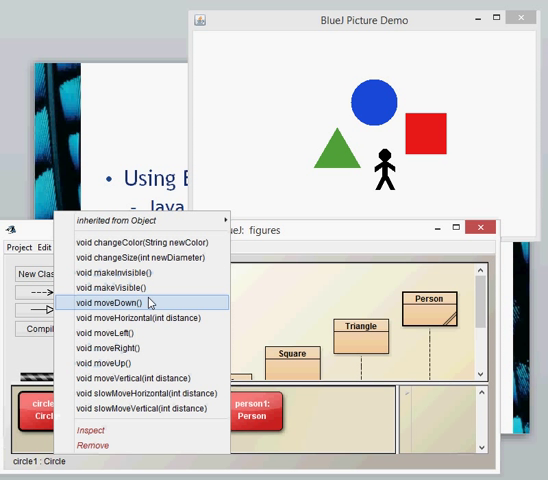
pyautogui.moveTo(164, 258)
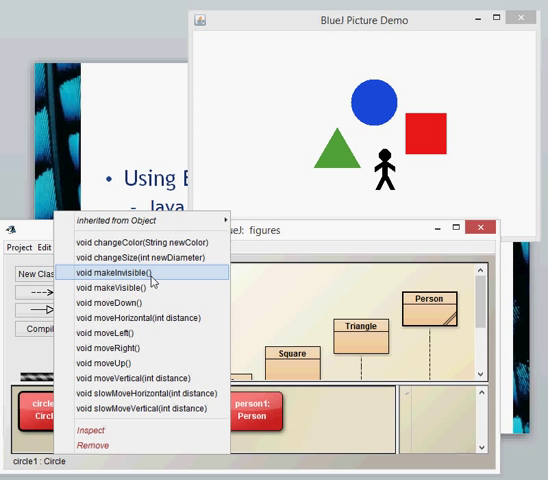
pyautogui.moveTo(170, 242)
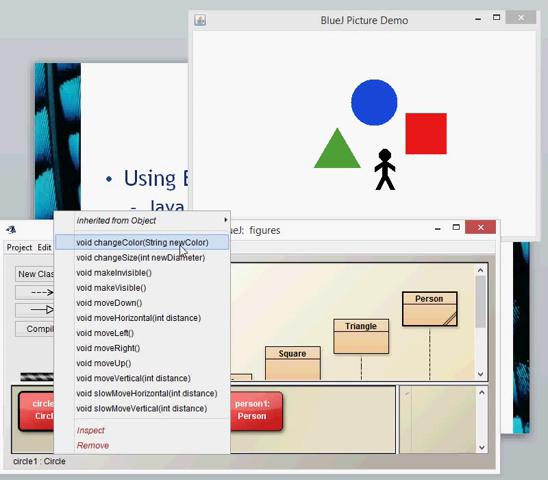
pyautogui.moveTo(188, 246)
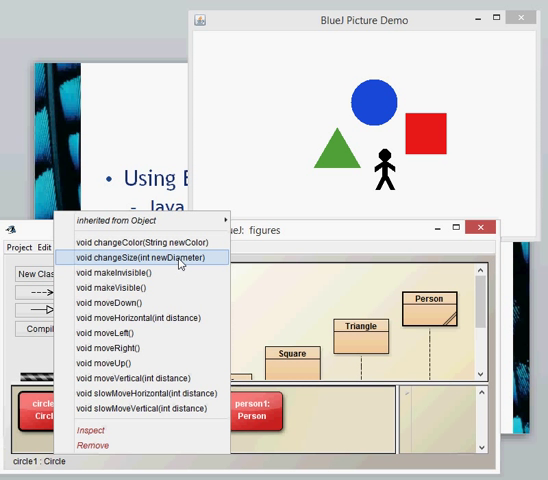
pyautogui.click(150, 258)
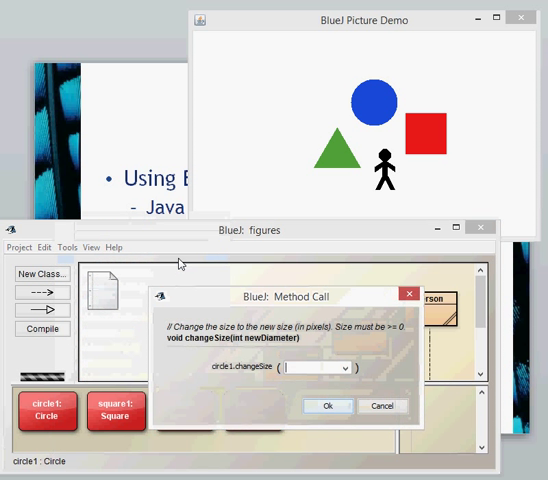
pyautogui.write('500')
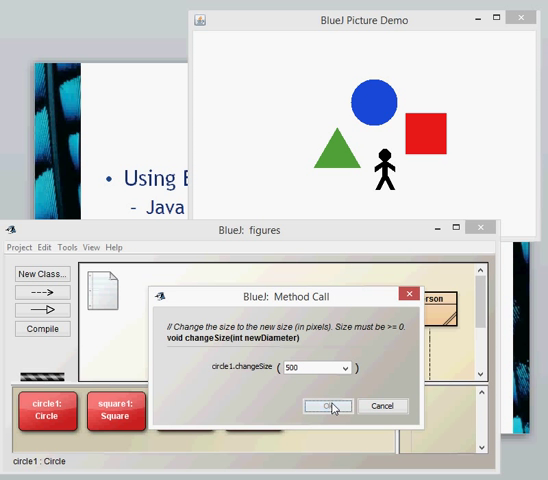
pyautogui.click(328, 404)
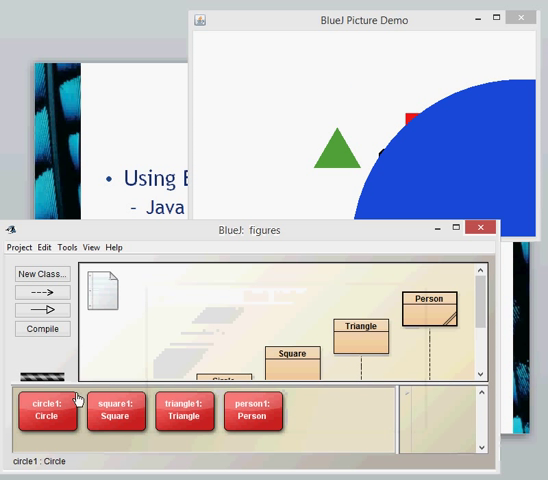
pyautogui.rightClick(56, 414)
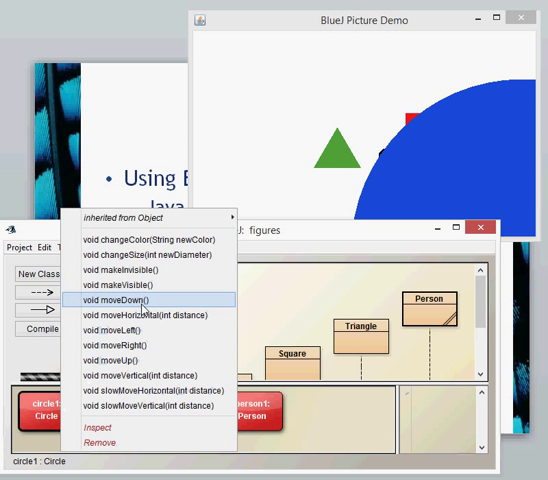
pyautogui.moveTo(176, 284)
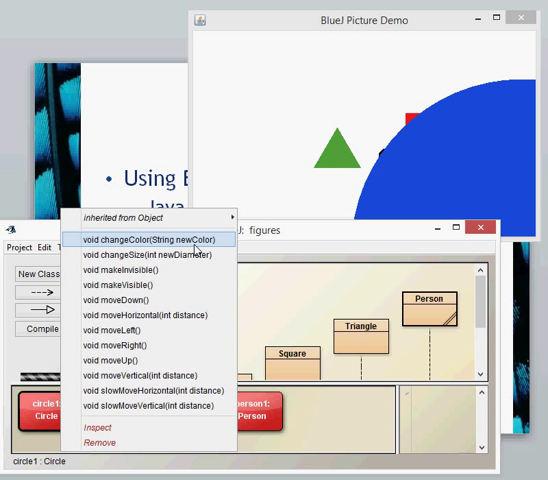
# Run changeColor on circle1 with new colour "red"
pyautogui.click(156, 240)
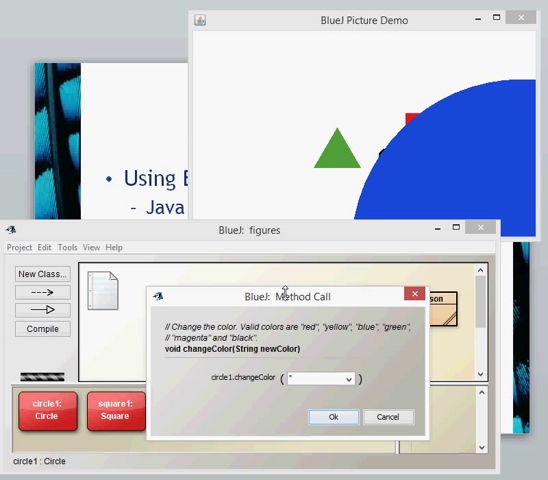
pyautogui.write('"red"')
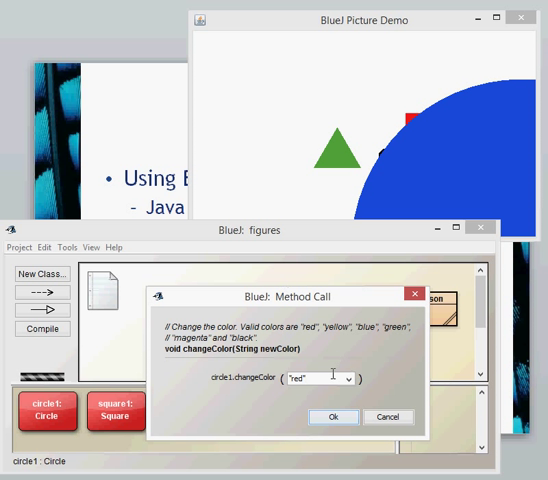
pyautogui.click(334, 416)
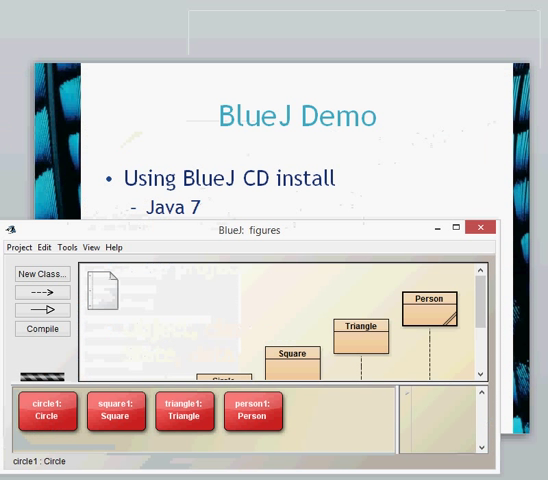
# Switch back to the Picture Demo window showing the enlarged red circle
pyautogui.press('alt+tab')
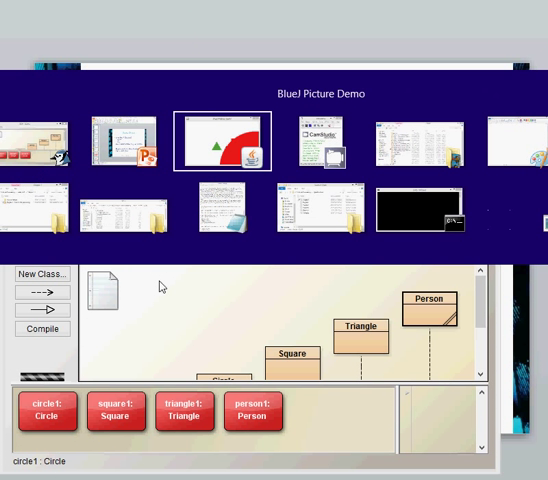
pyautogui.click(224, 140)
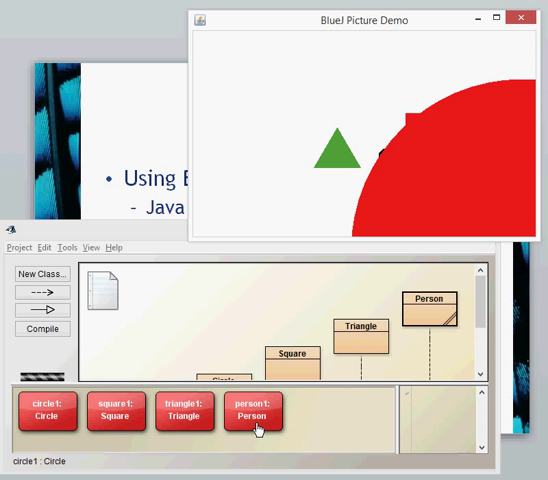
pyautogui.moveTo(288, 432)
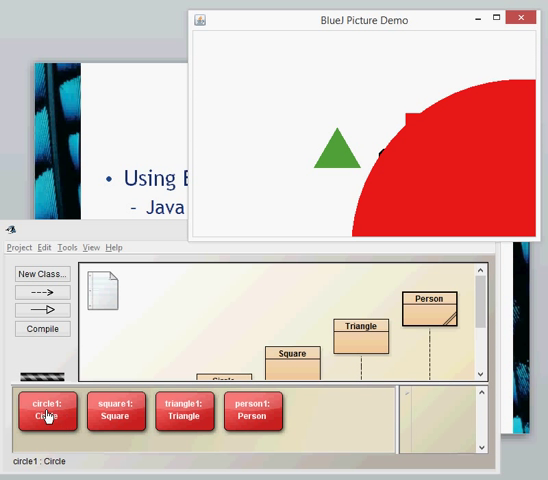
# Inspect circle1's fields: diameter 500, xPosition 230, yPosition 70, color "red"
pyautogui.rightClick(46, 412)
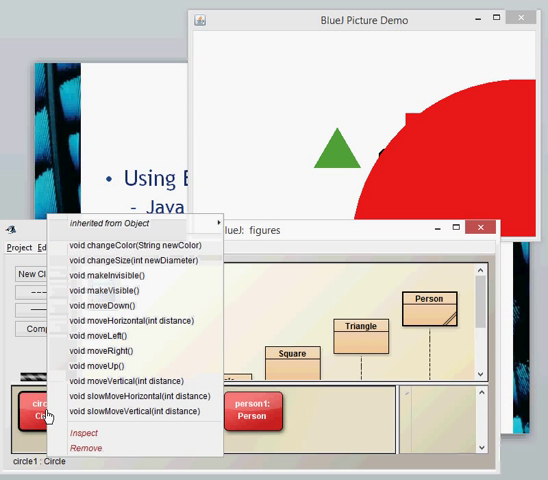
pyautogui.moveTo(90, 428)
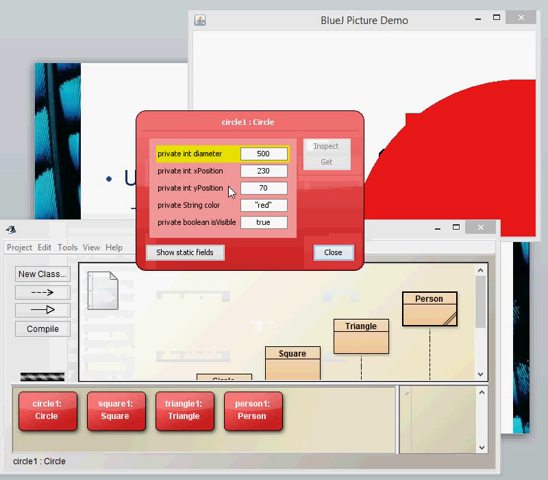
pyautogui.moveTo(210, 220)
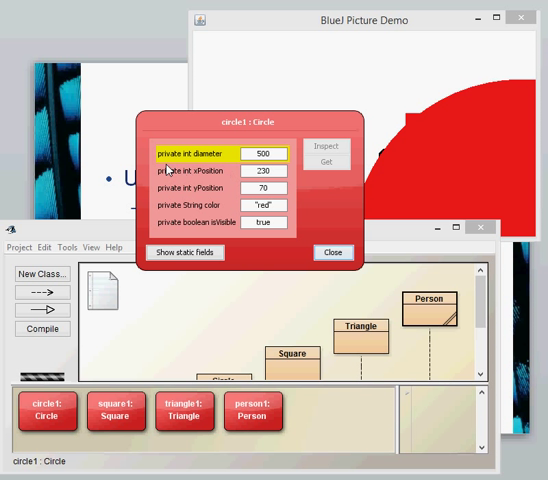
pyautogui.moveTo(168, 164)
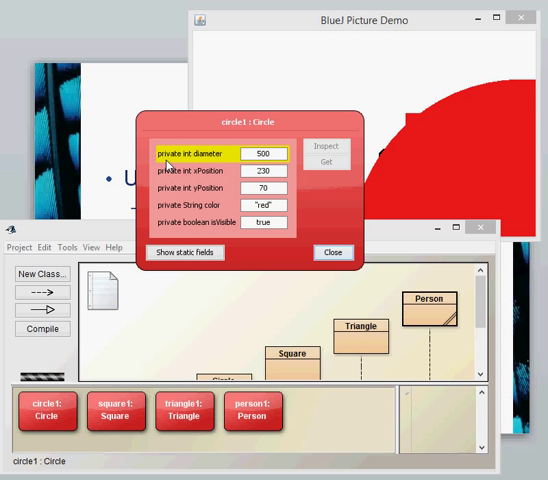
pyautogui.moveTo(212, 172)
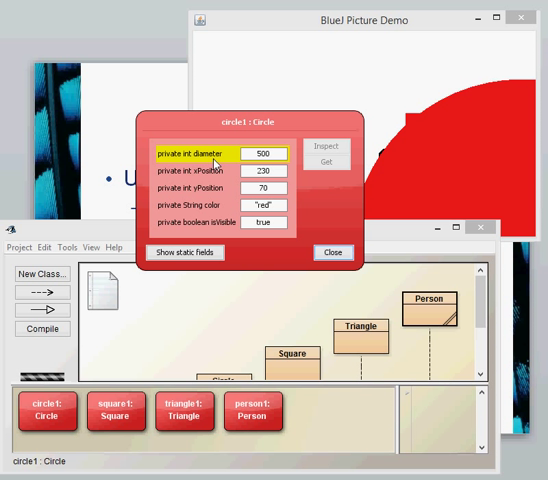
pyautogui.moveTo(262, 248)
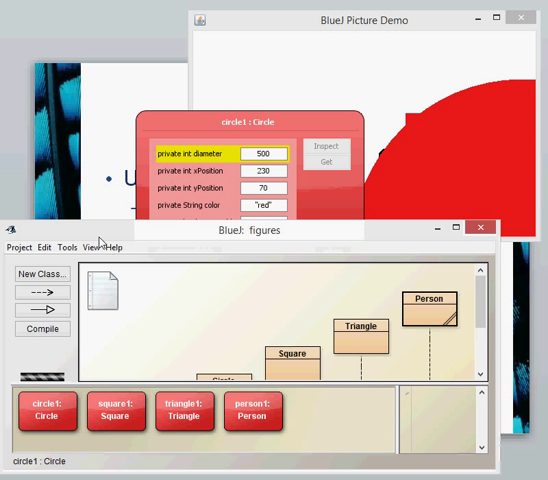
pyautogui.moveTo(176, 232)
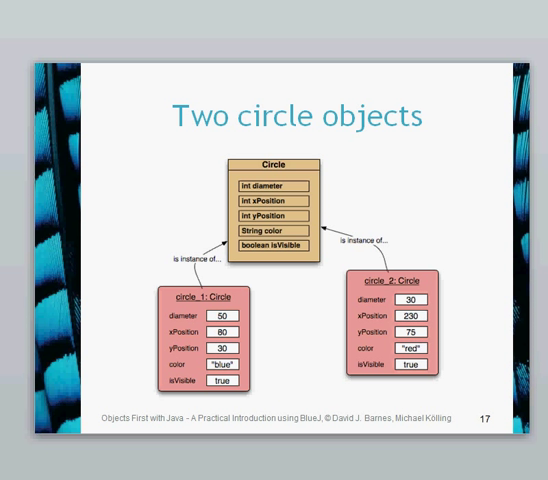
pyautogui.moveTo(278, 230)
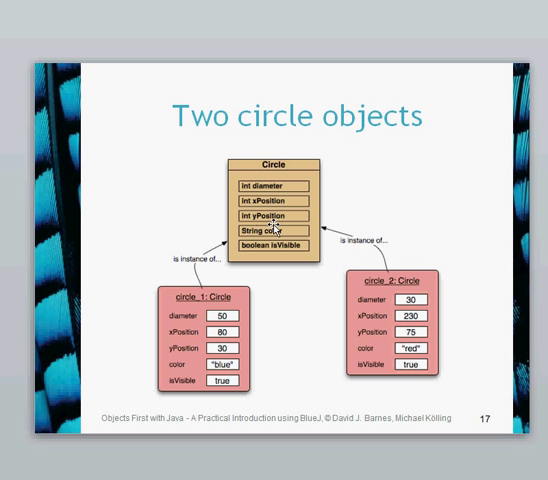
pyautogui.moveTo(340, 192)
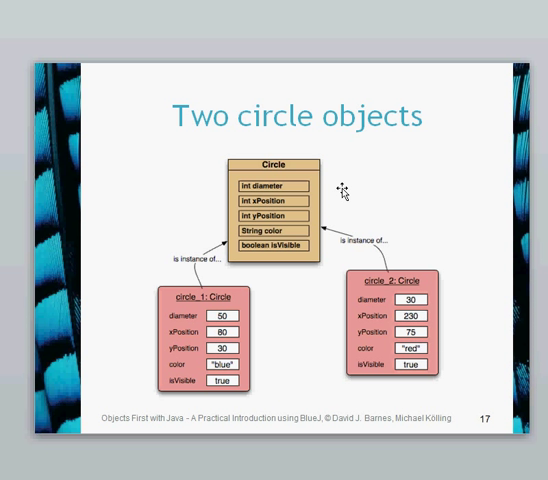
pyautogui.moveTo(204, 366)
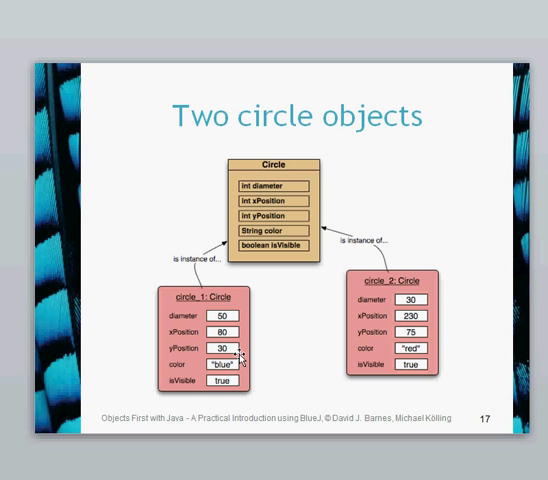
pyautogui.moveTo(308, 340)
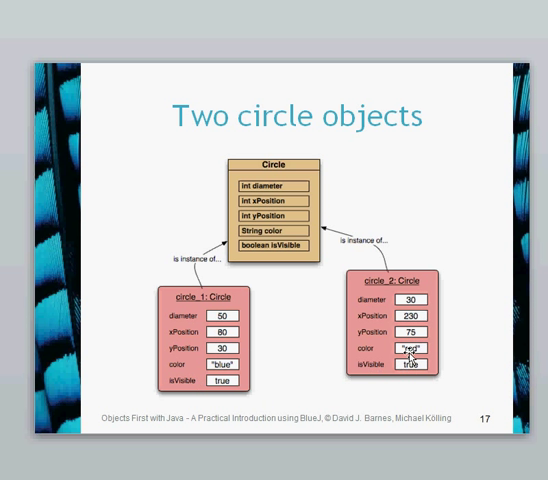
pyautogui.moveTo(288, 376)
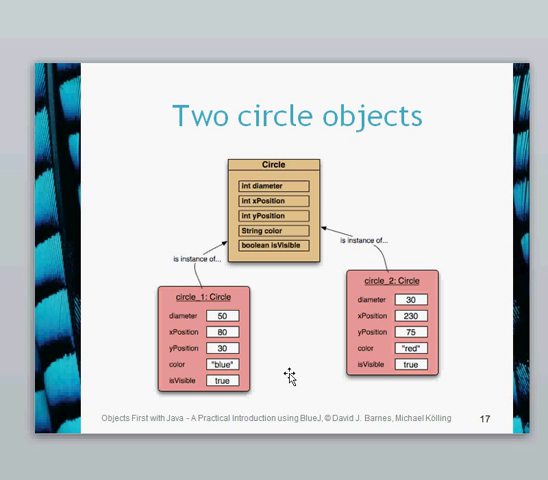
pyautogui.moveTo(300, 228)
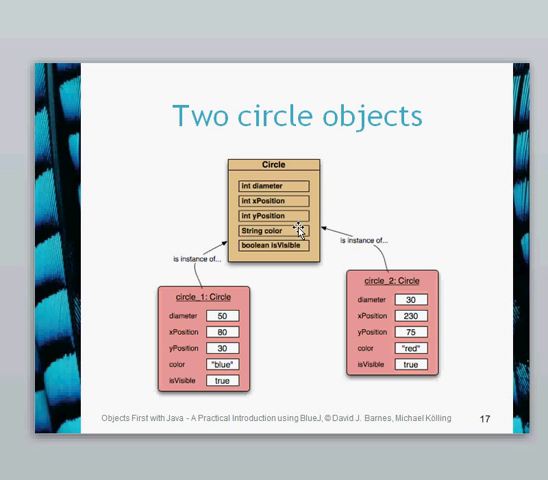